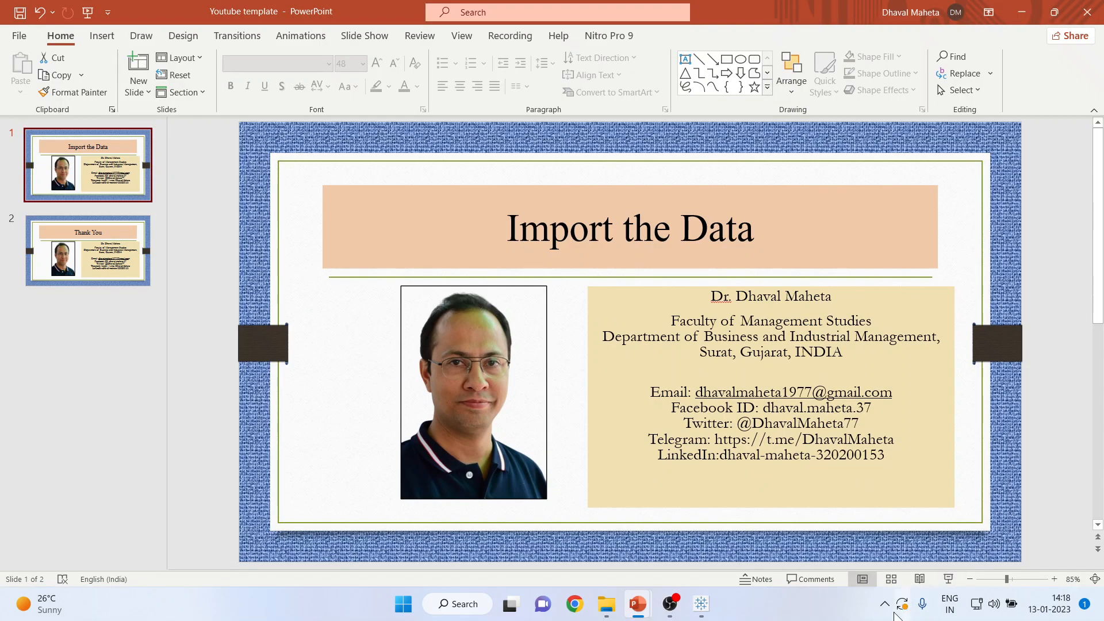
Connect Tableau to the likert Excel workbook in the Likert Scale Chart folder
click(700, 603)
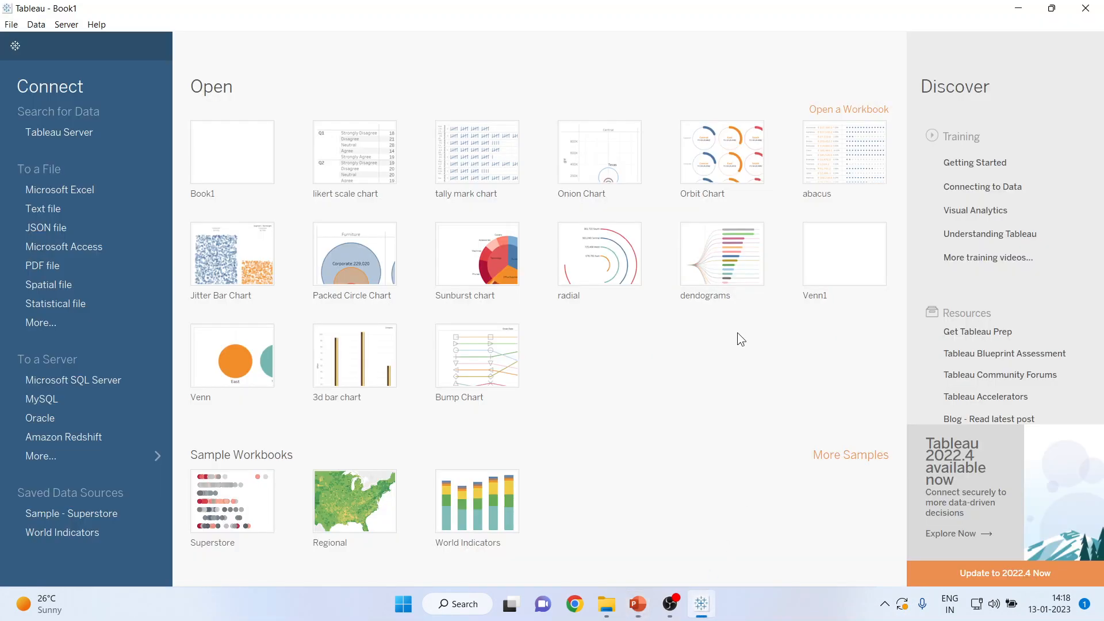
mouse_move(46, 228)
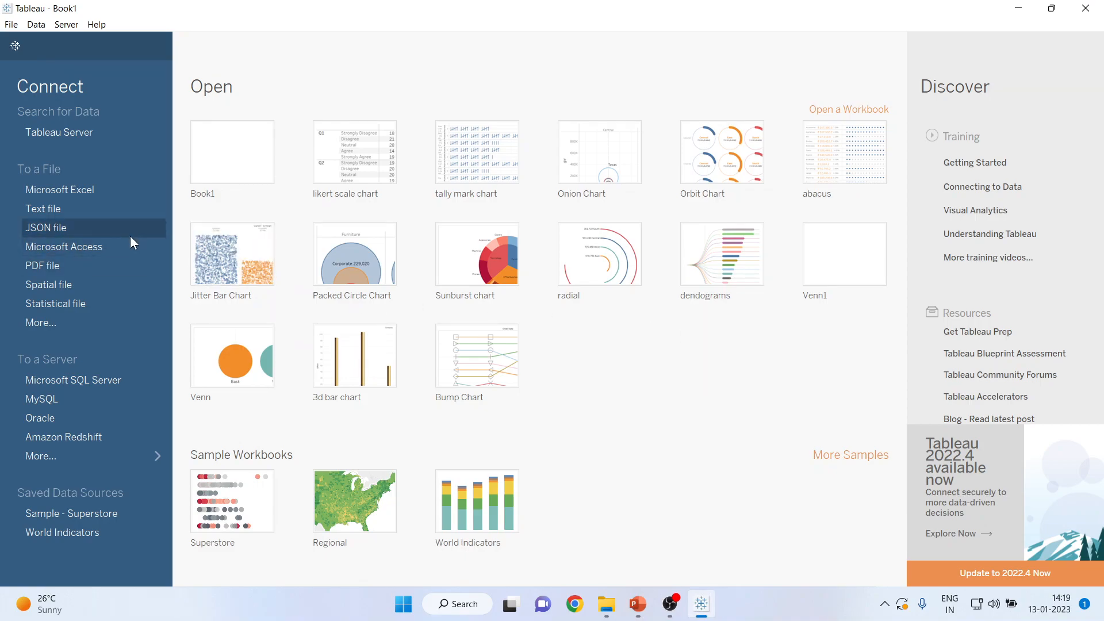
mouse_move(60, 190)
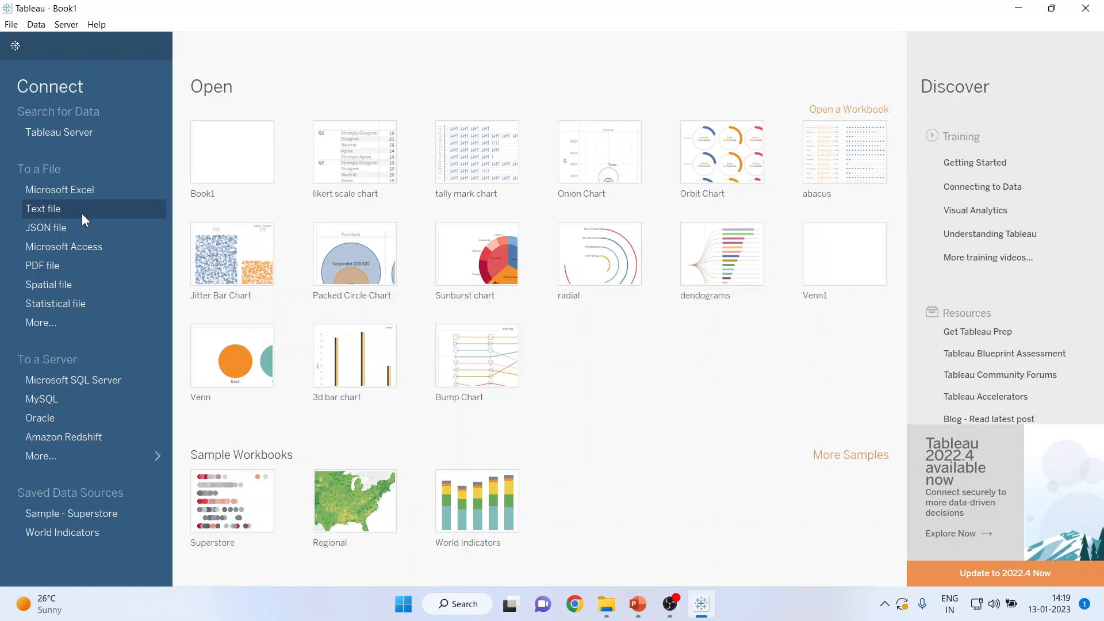
mouse_move(63, 246)
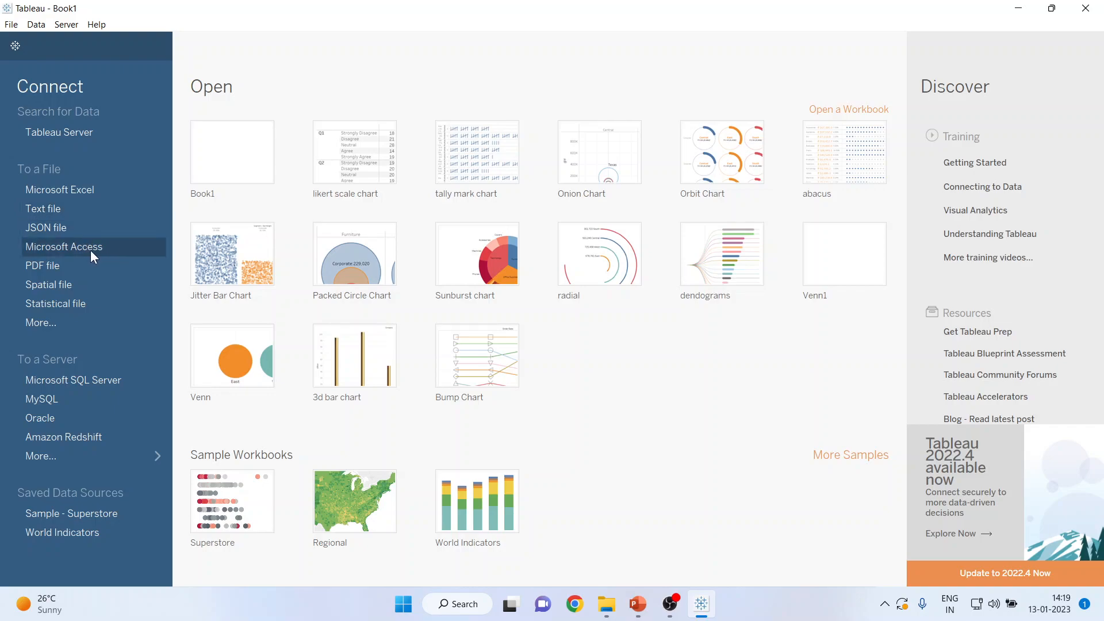
mouse_move(42, 266)
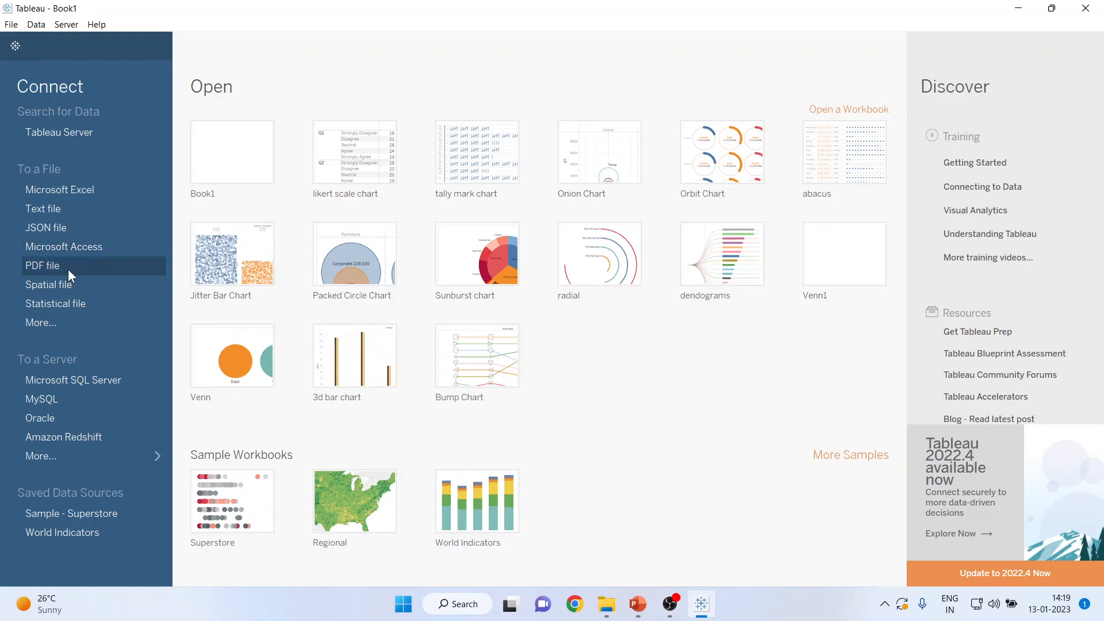
mouse_move(83, 309)
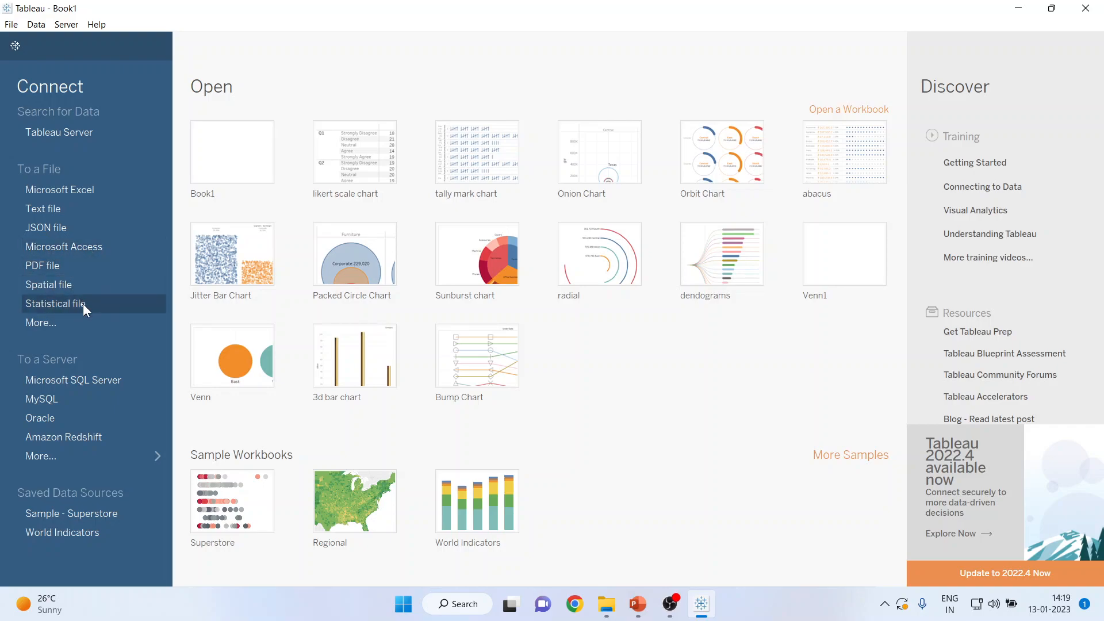
mouse_move(59, 191)
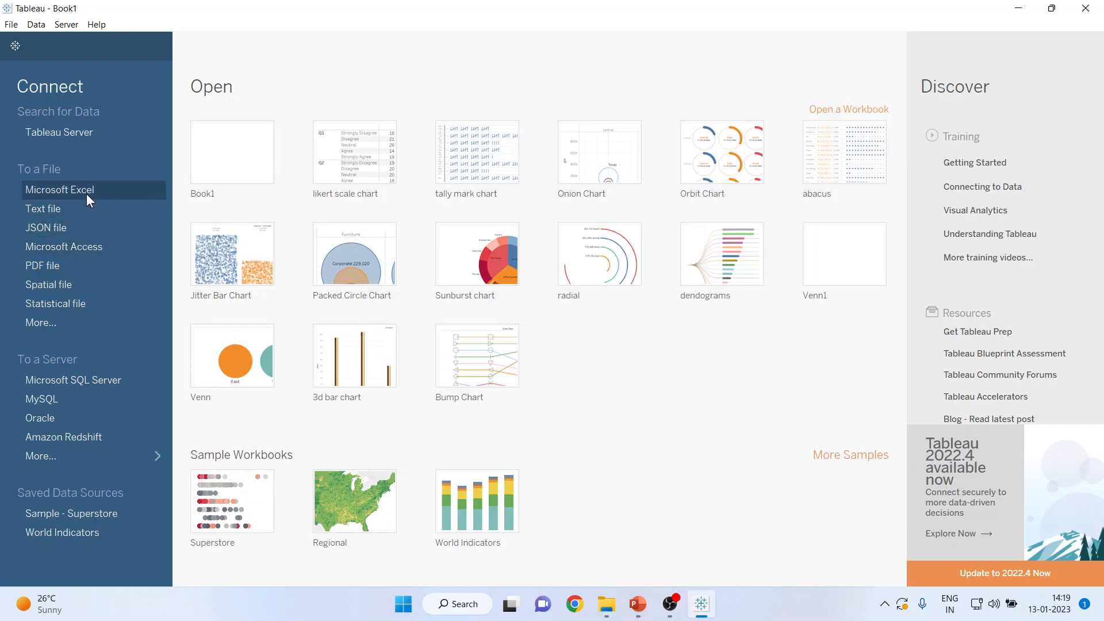
click(59, 189)
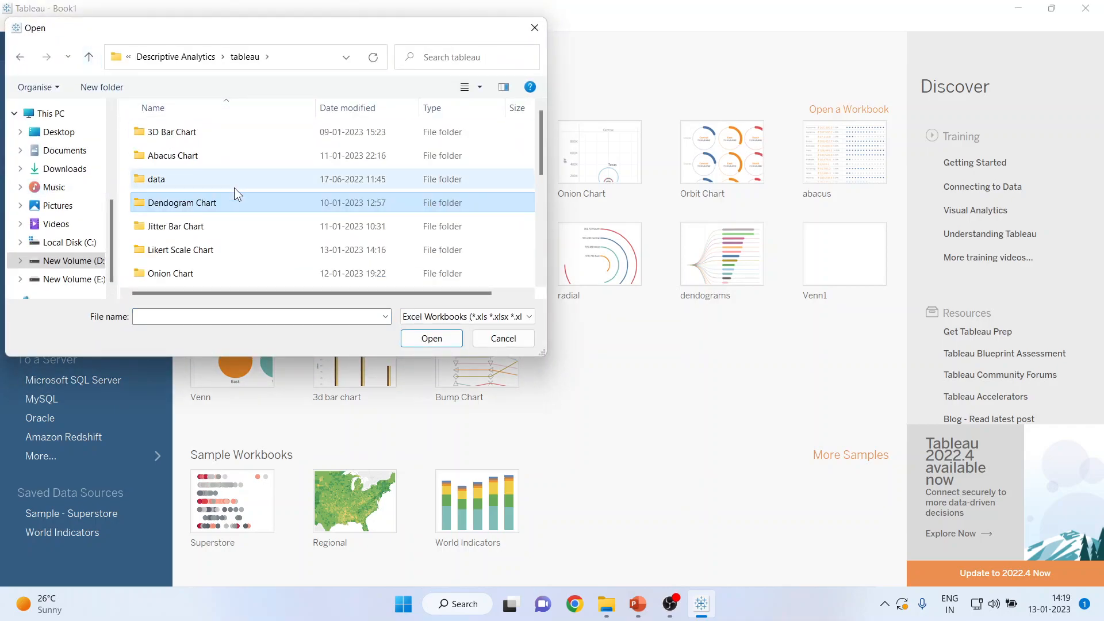
double_click(180, 249)
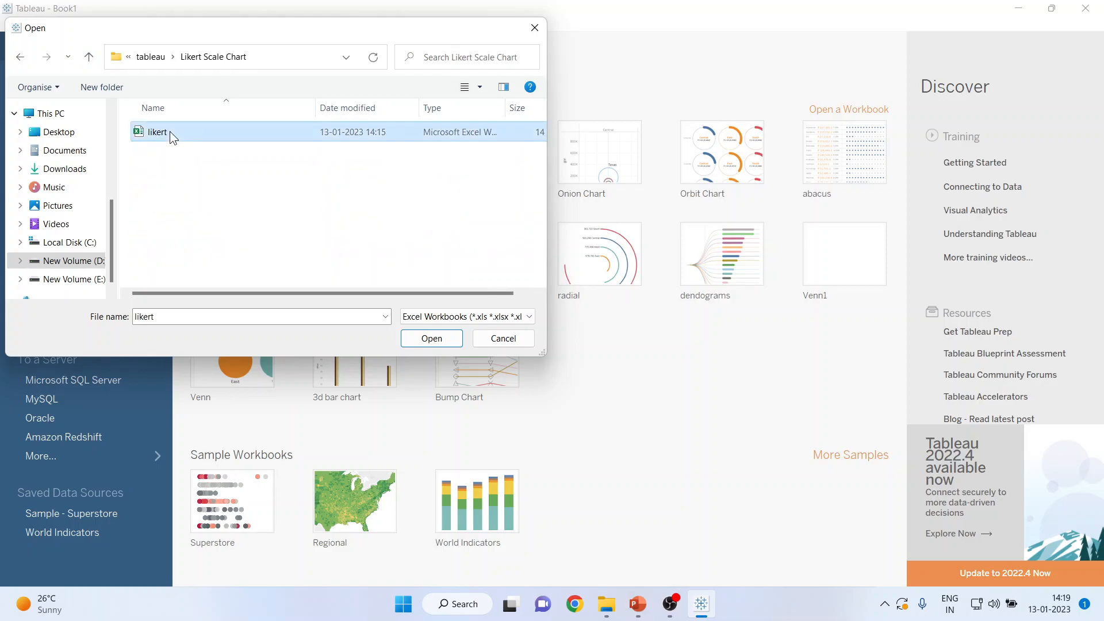
click(431, 339)
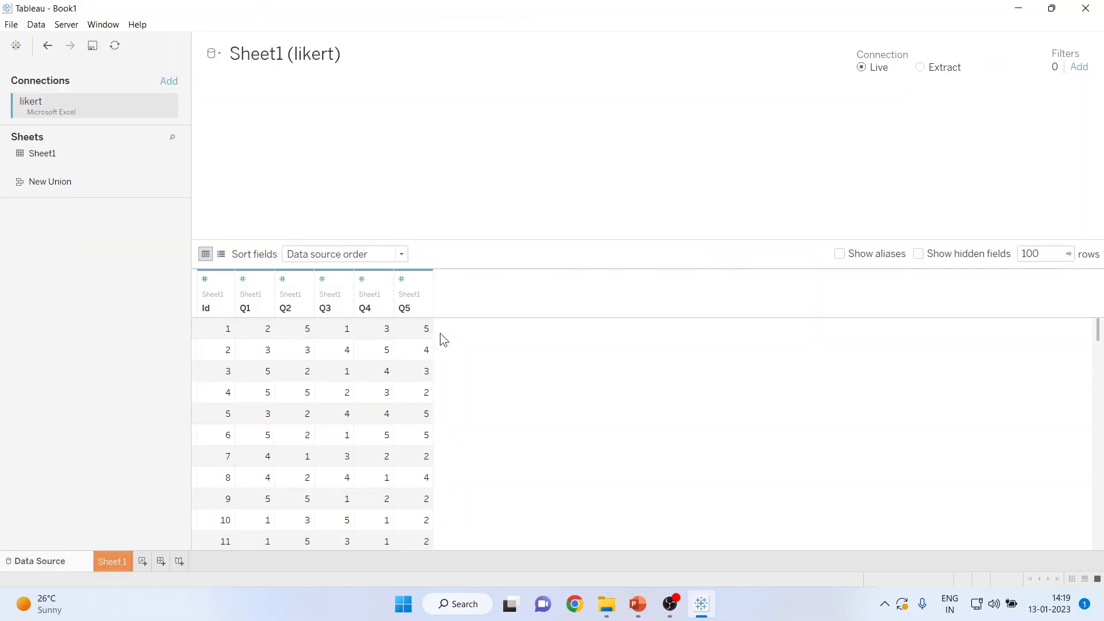
Return from the likert data source to Tableau's start page and restore down the window
click(40, 153)
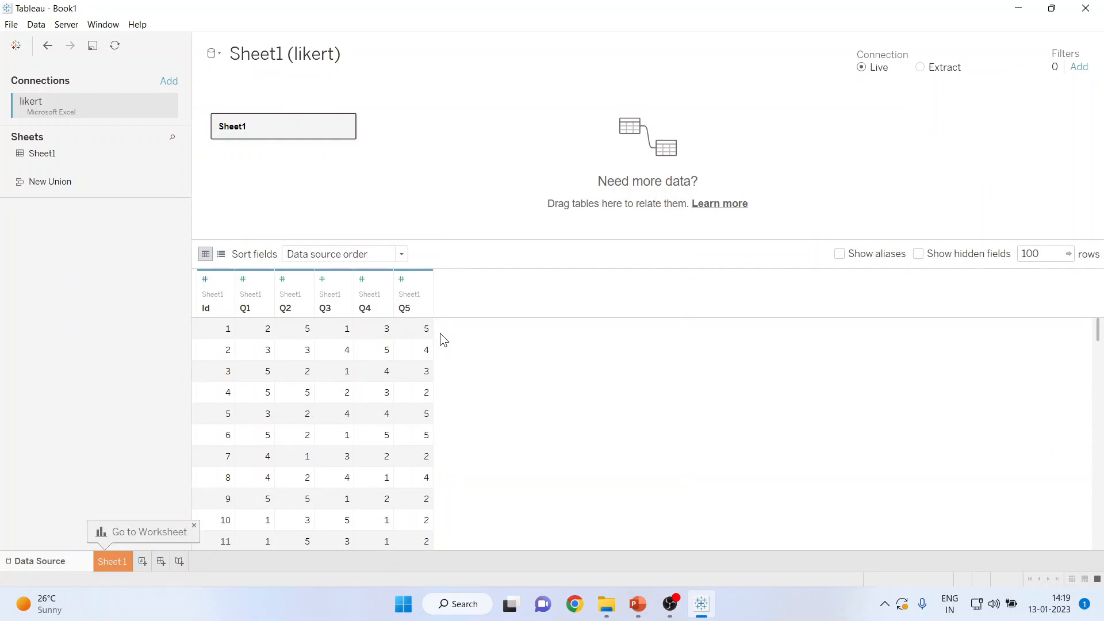
mouse_move(312, 414)
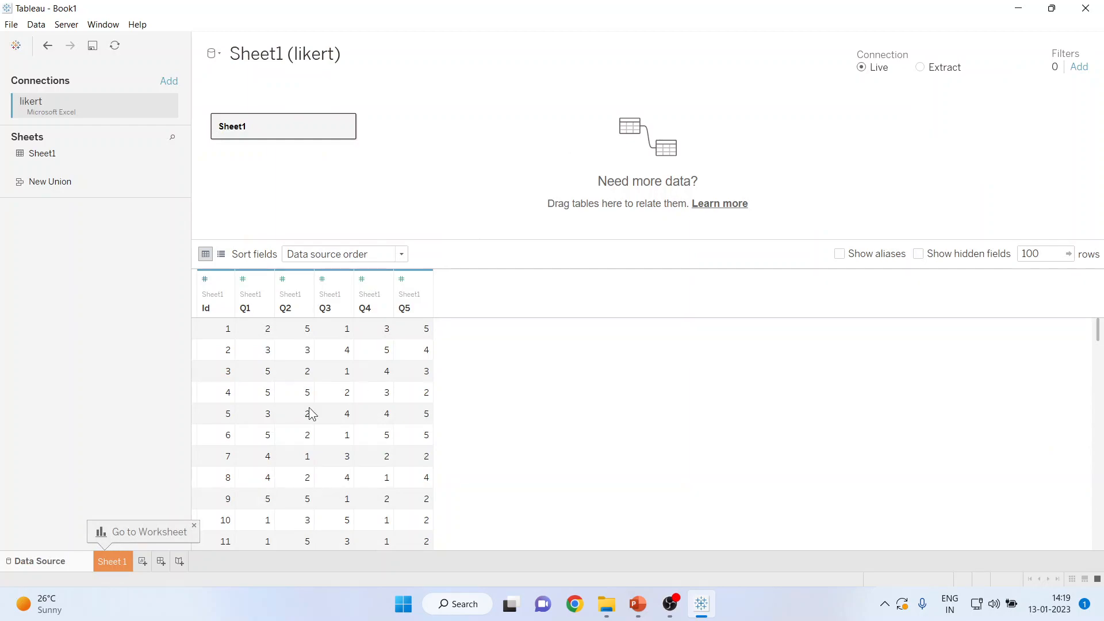
mouse_move(53, 569)
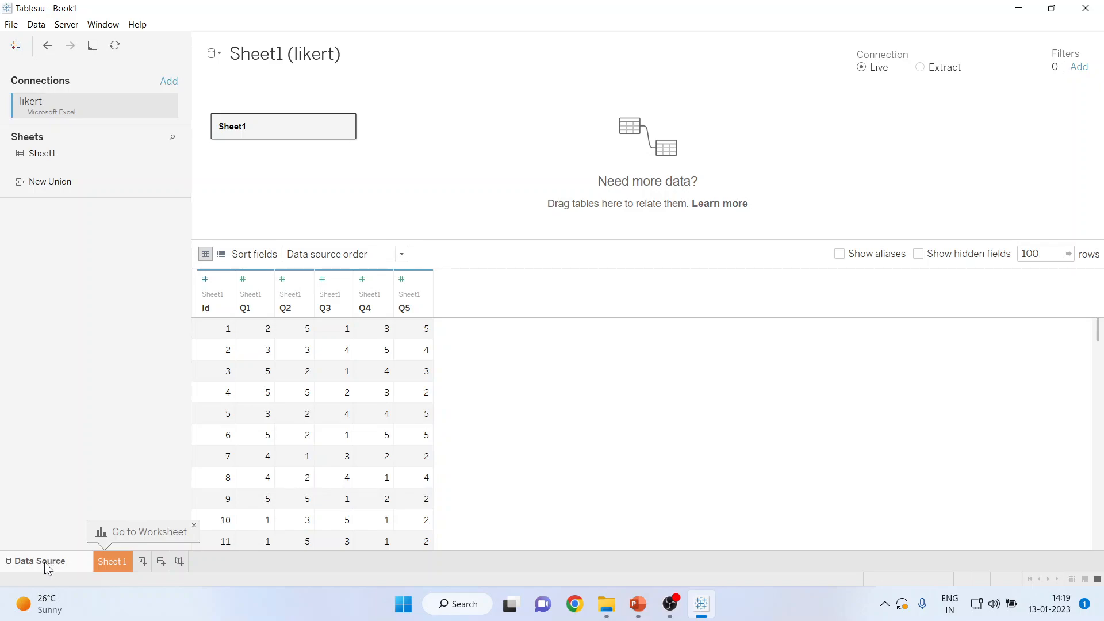
mouse_move(586, 454)
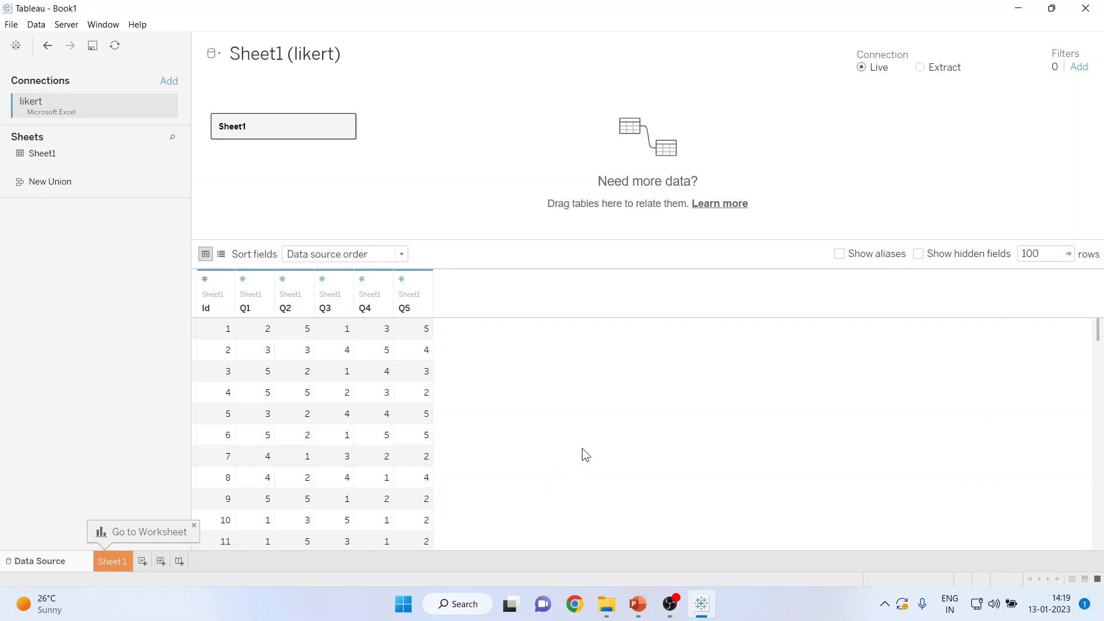
click(14, 45)
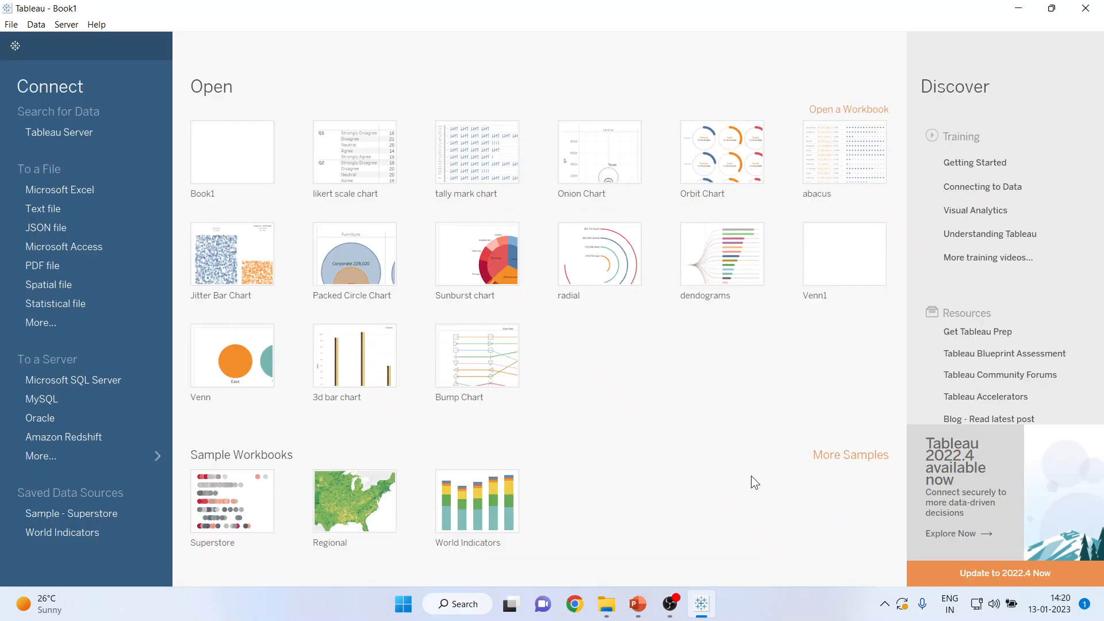
mouse_move(910, 238)
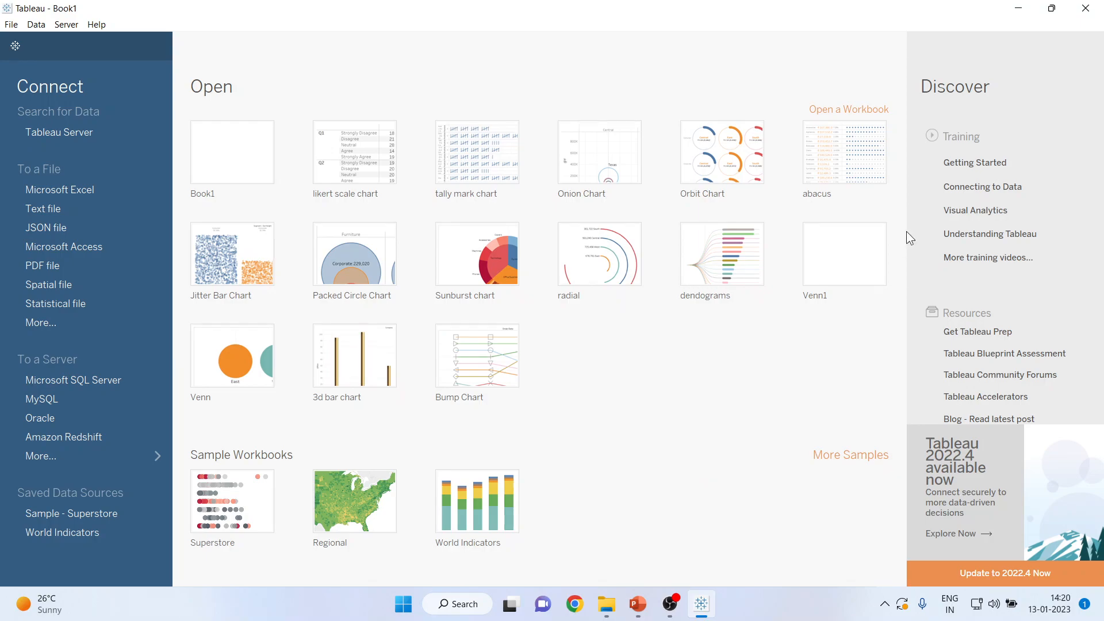
click(1051, 8)
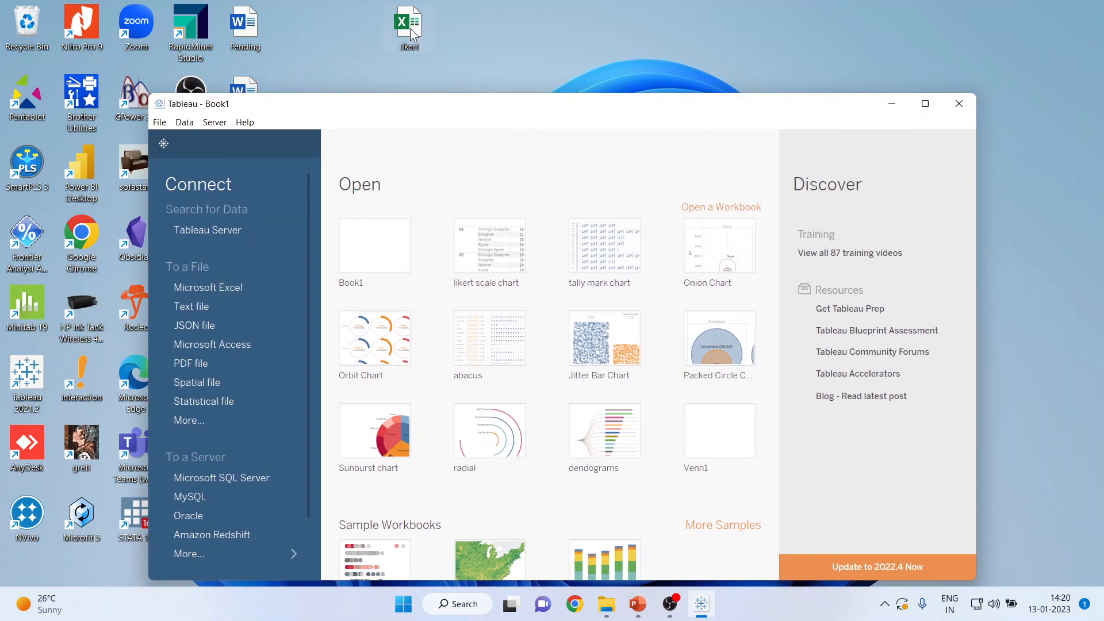
mouse_move(484, 50)
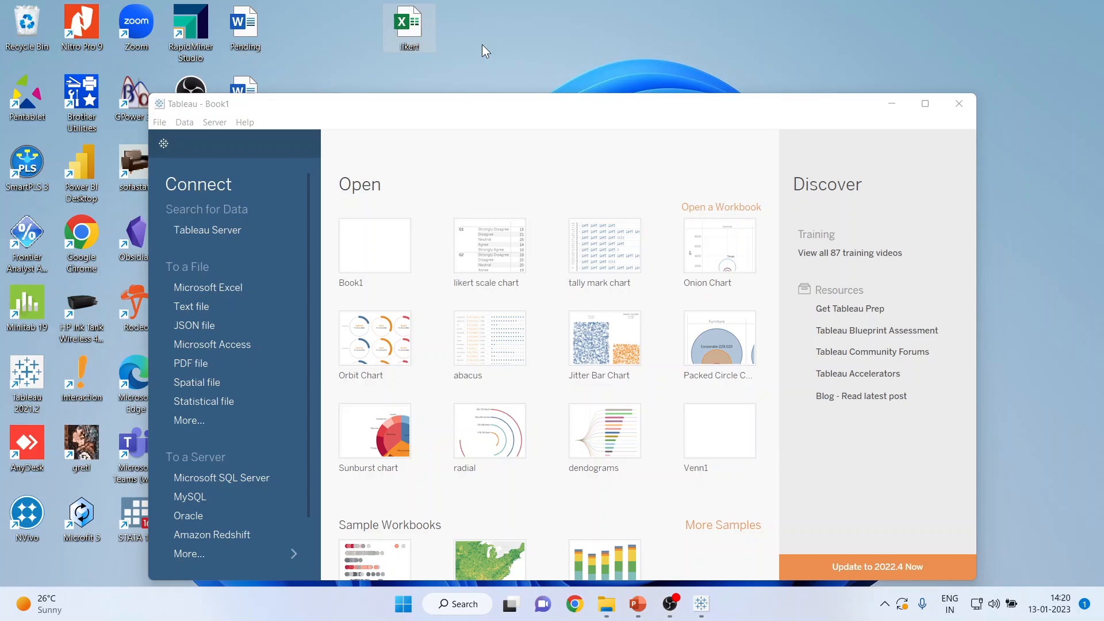
mouse_move(412, 69)
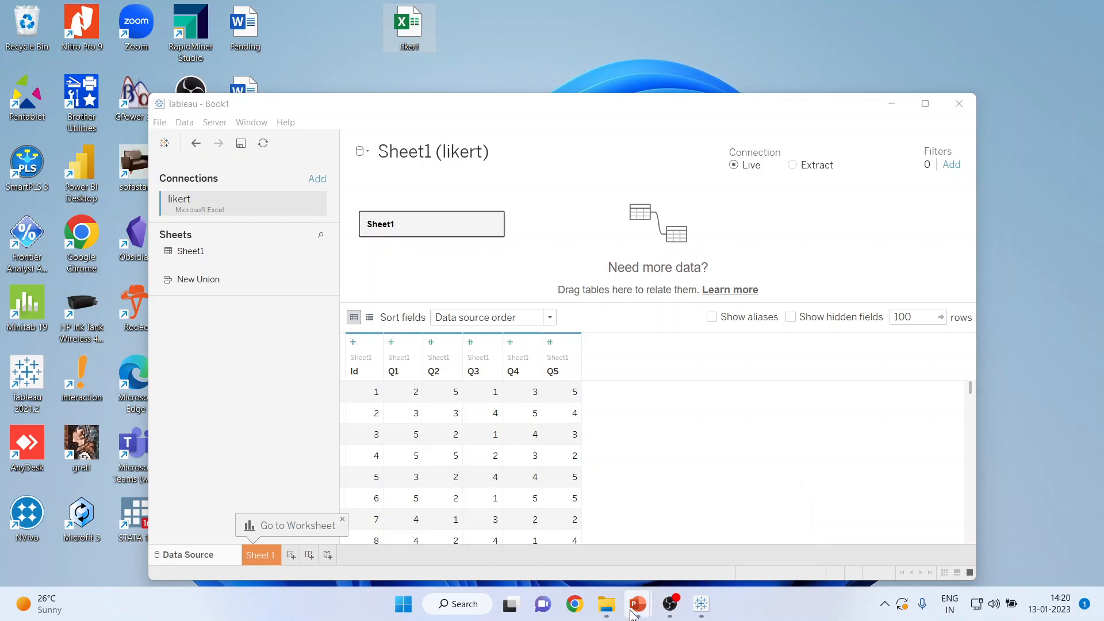
Switch back to the PowerPoint 'Import the Data' slide deck
click(636, 603)
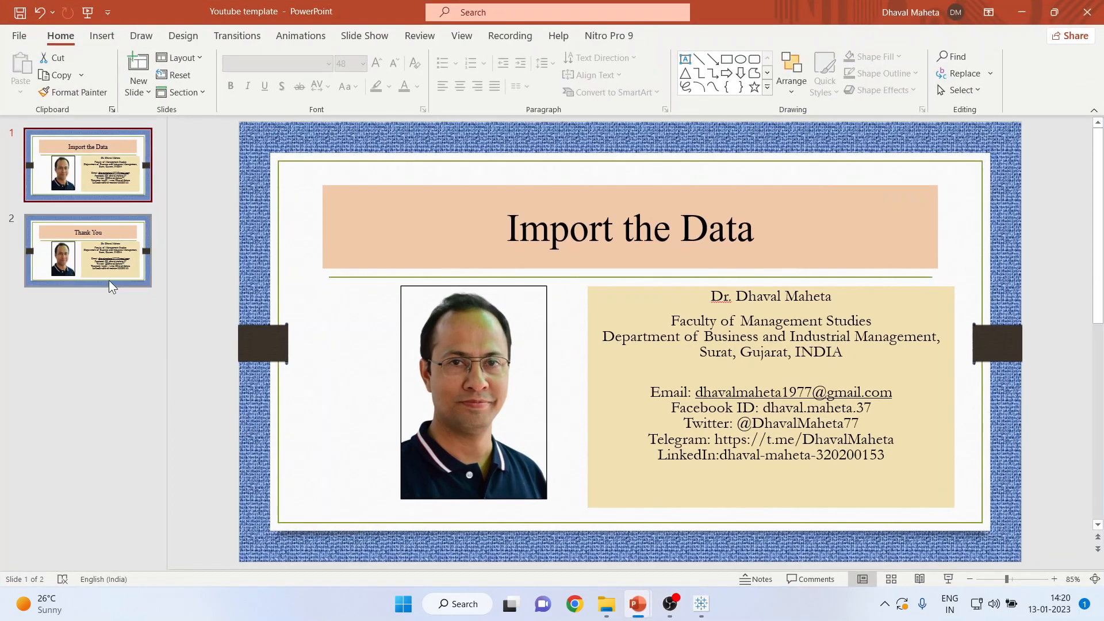